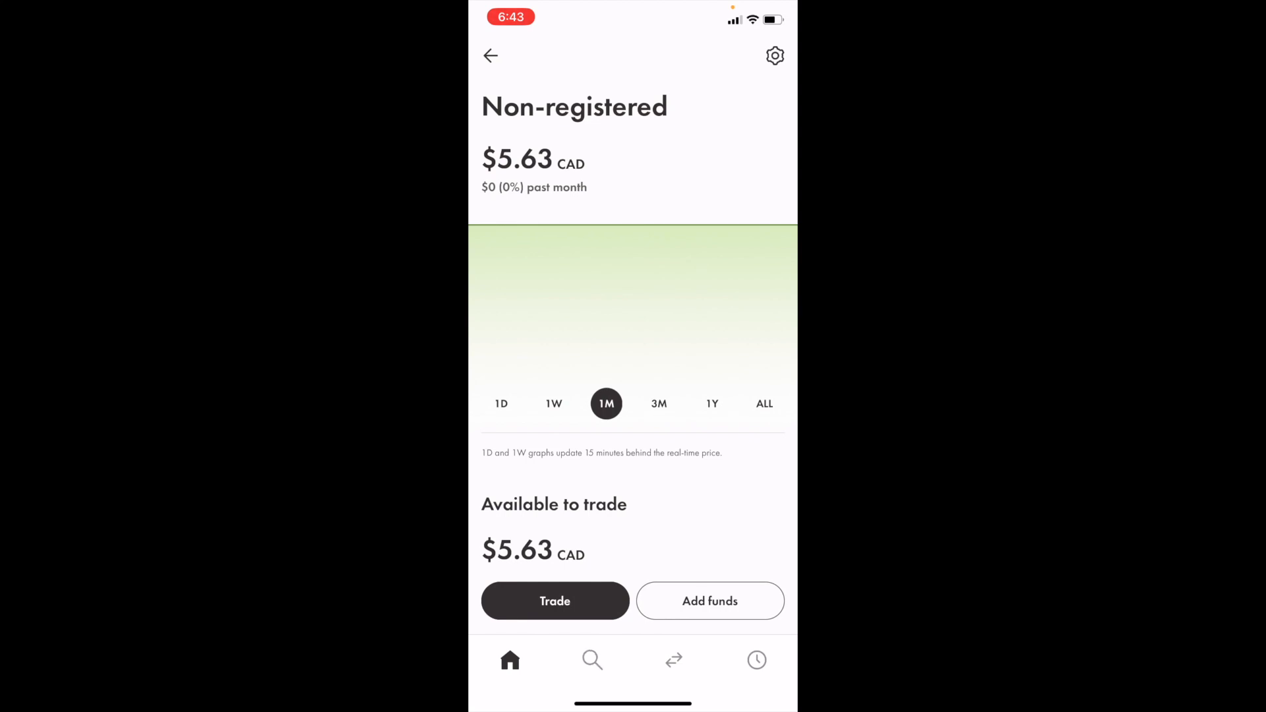
# - Search for XOM and open the Exxon Mobil Corp. stock page
pyautogui.click(591, 660)
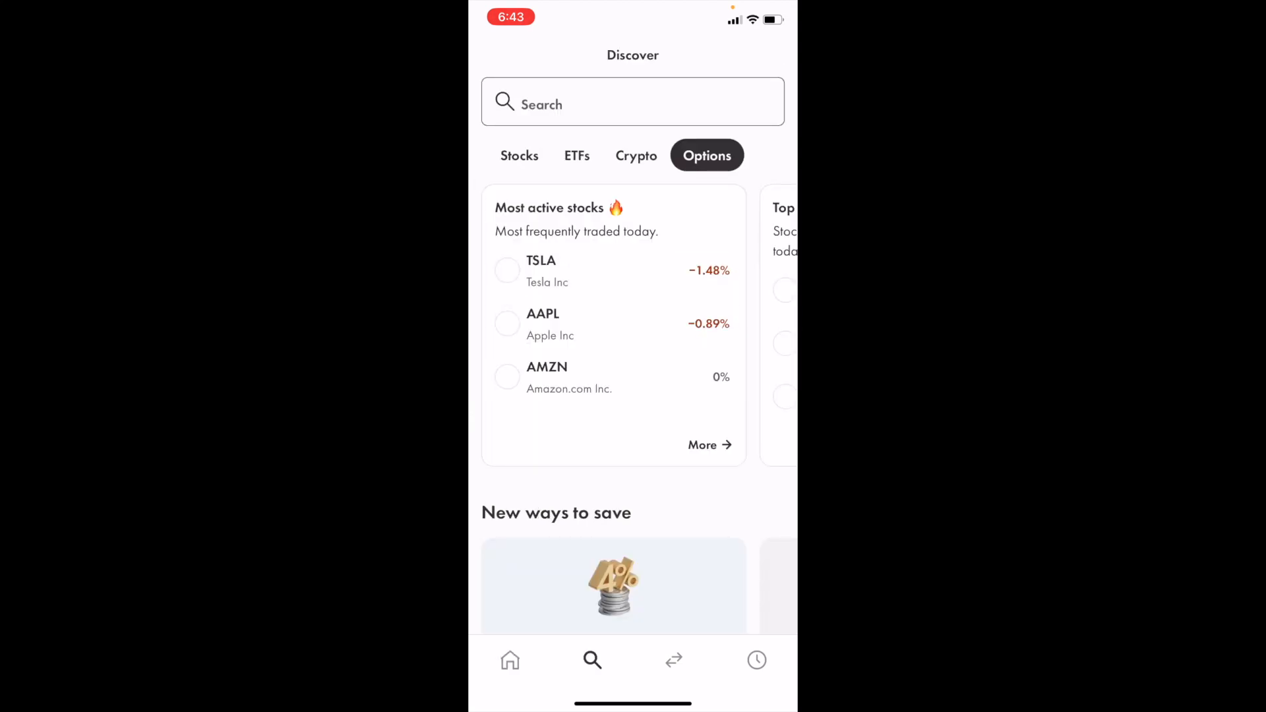
pyautogui.click(632, 103)
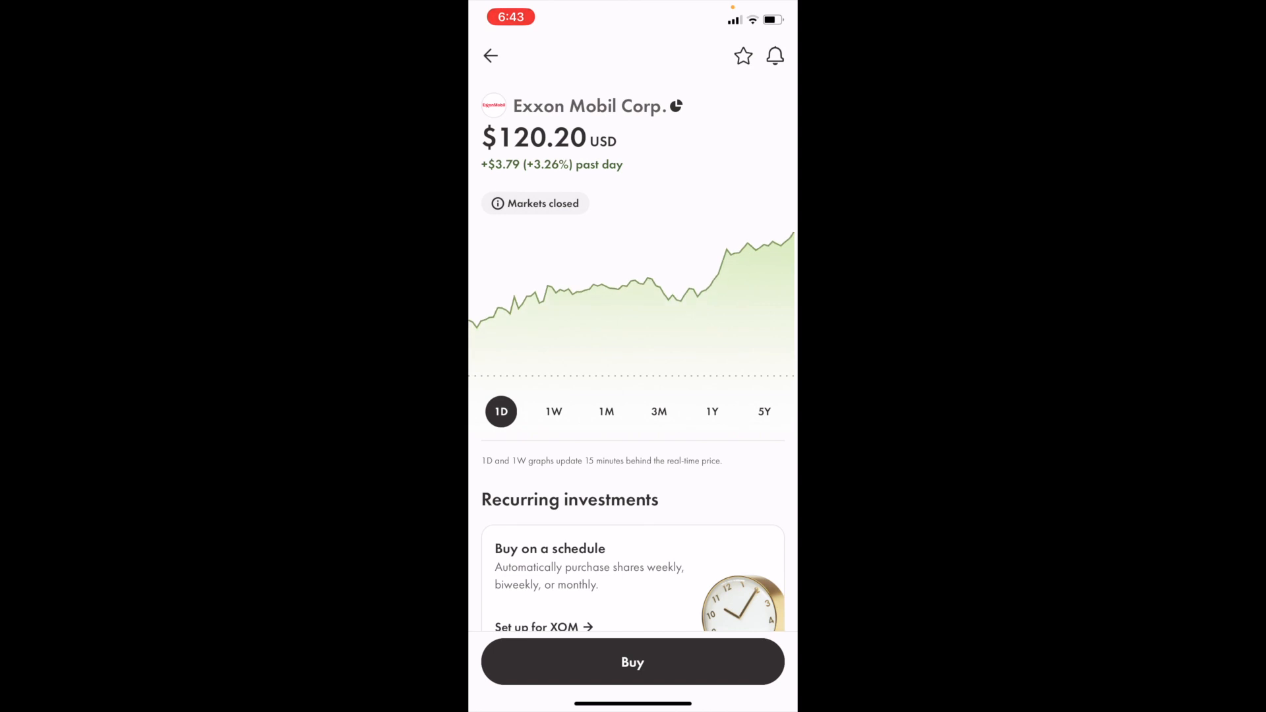
# - Start a buy order for XOM and choose options instead of shares
pyautogui.click(631, 663)
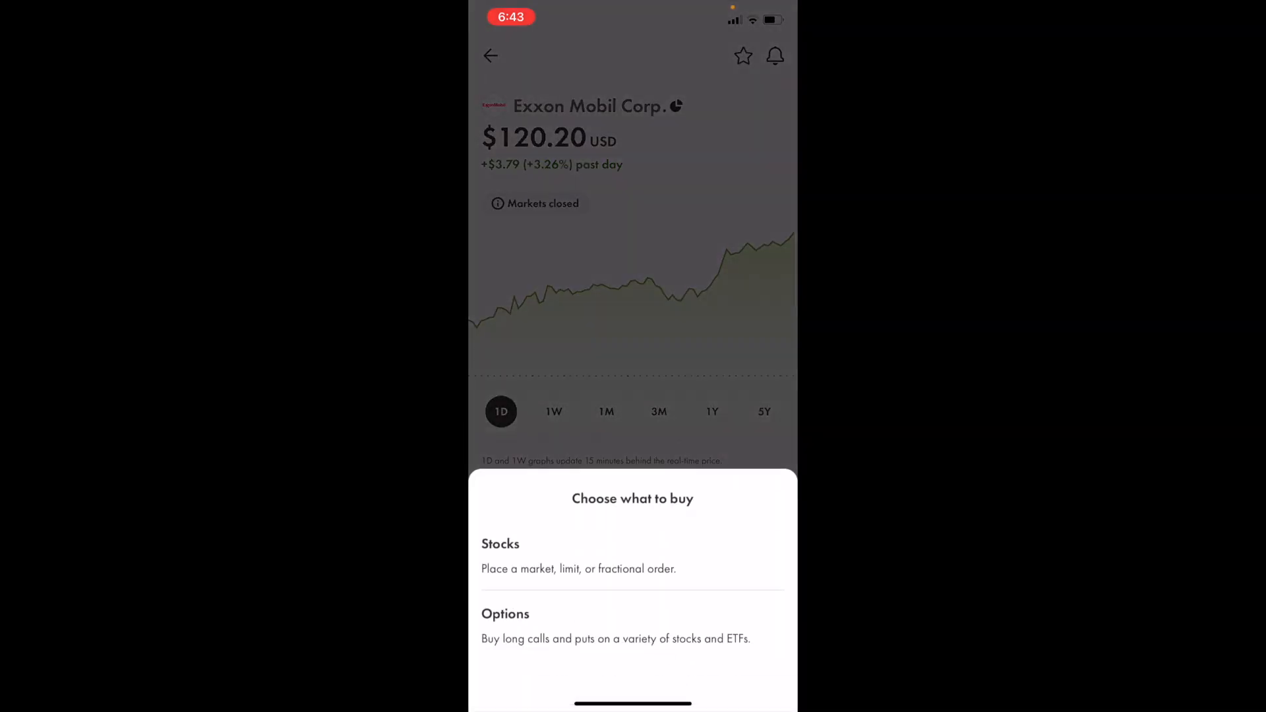
pyautogui.click(505, 614)
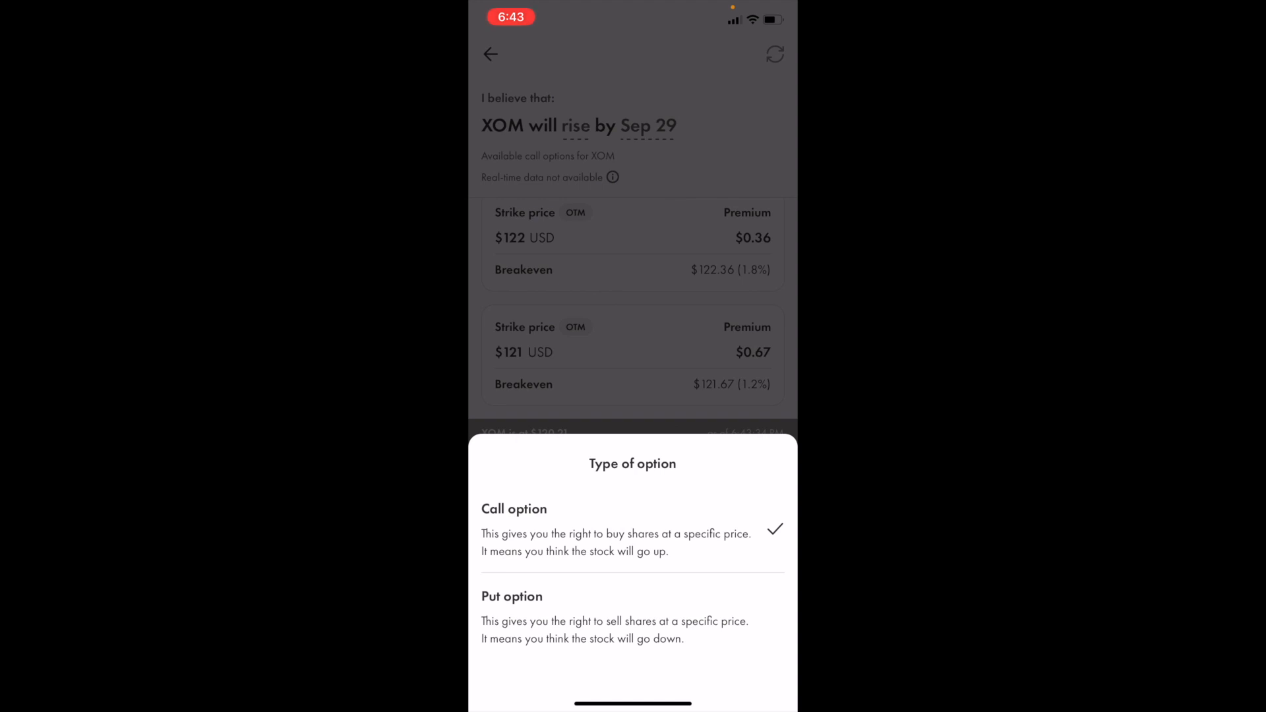
# - Switch the Sep 29 chain to put options, then back to call options
pyautogui.click(512, 597)
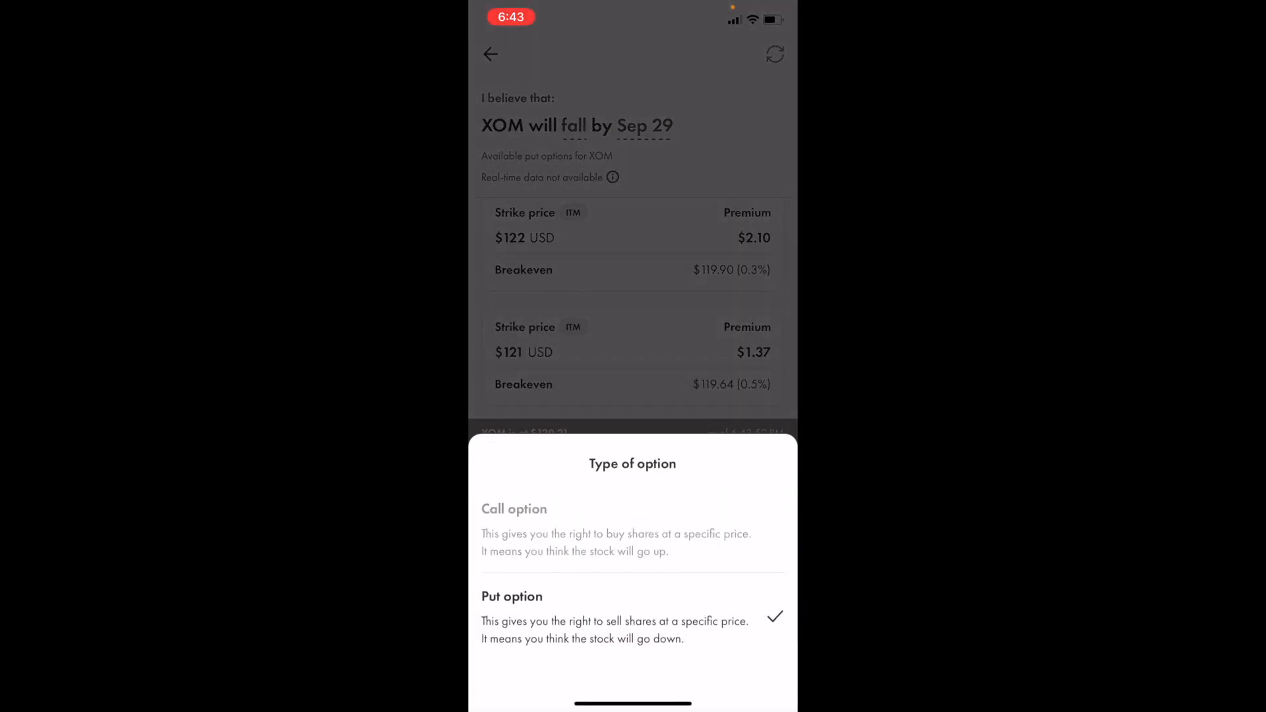
pyautogui.click(514, 509)
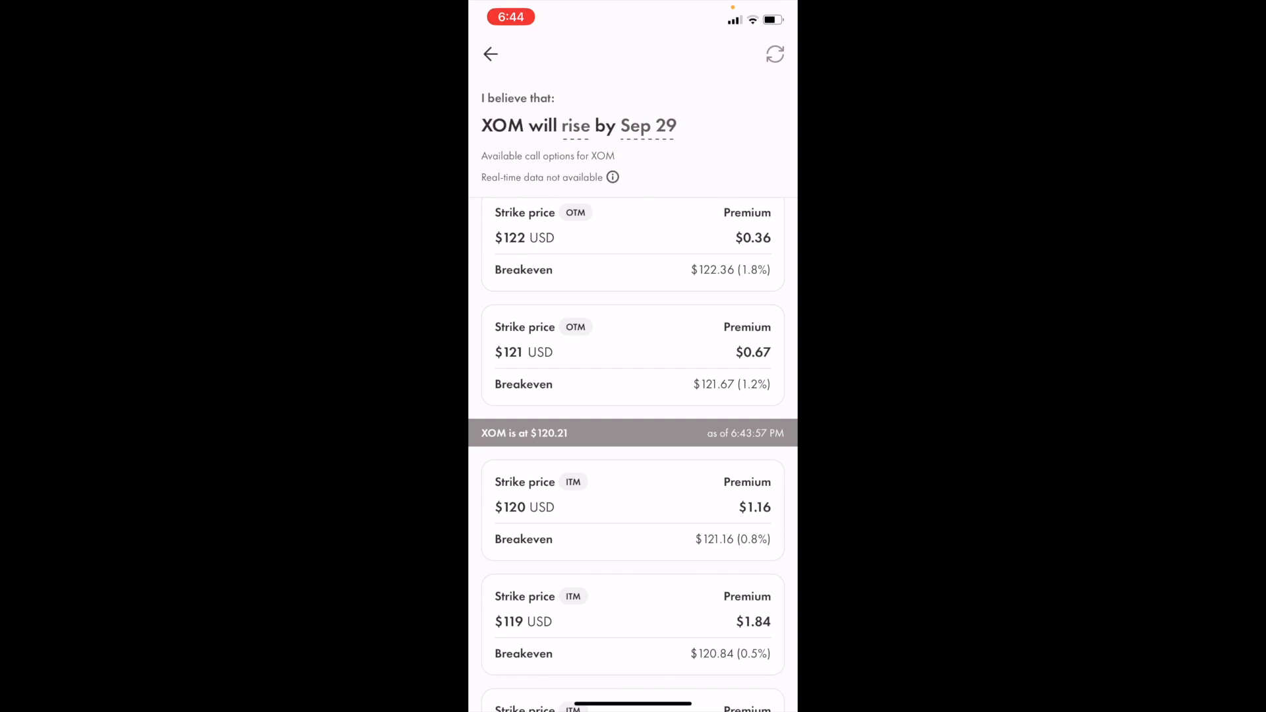
pyautogui.click(649, 126)
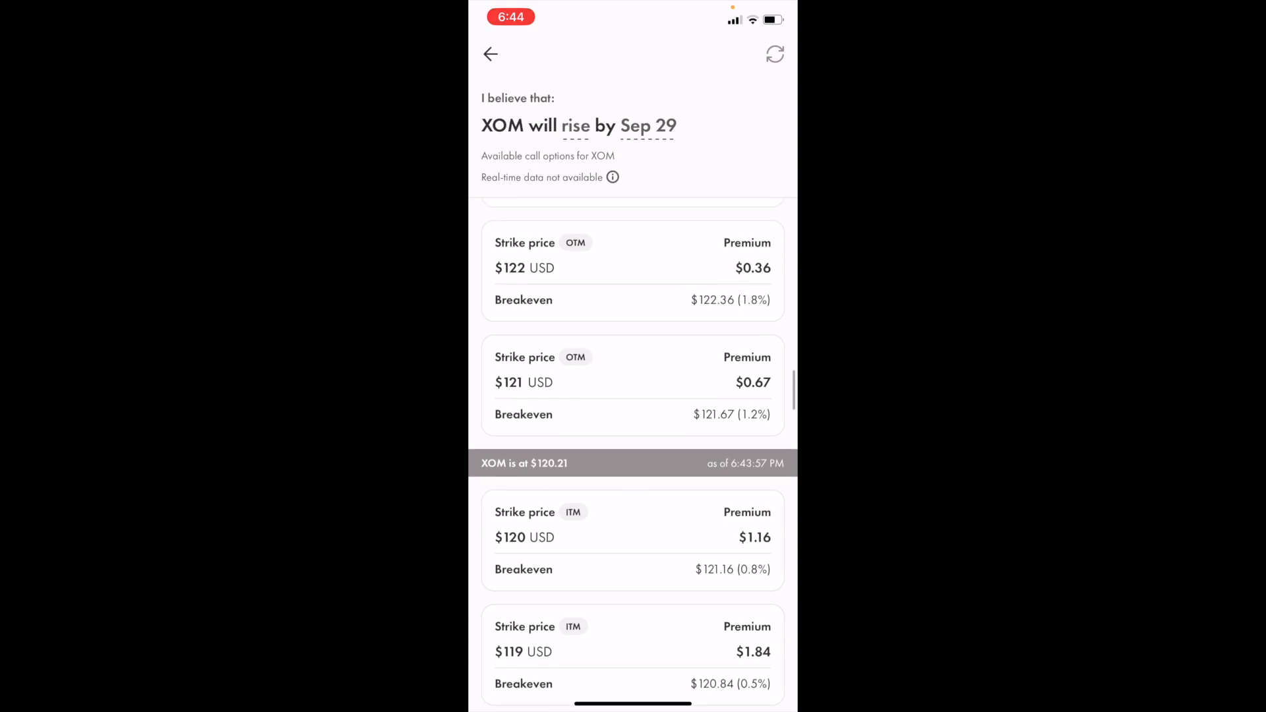
pyautogui.scroll(-3)
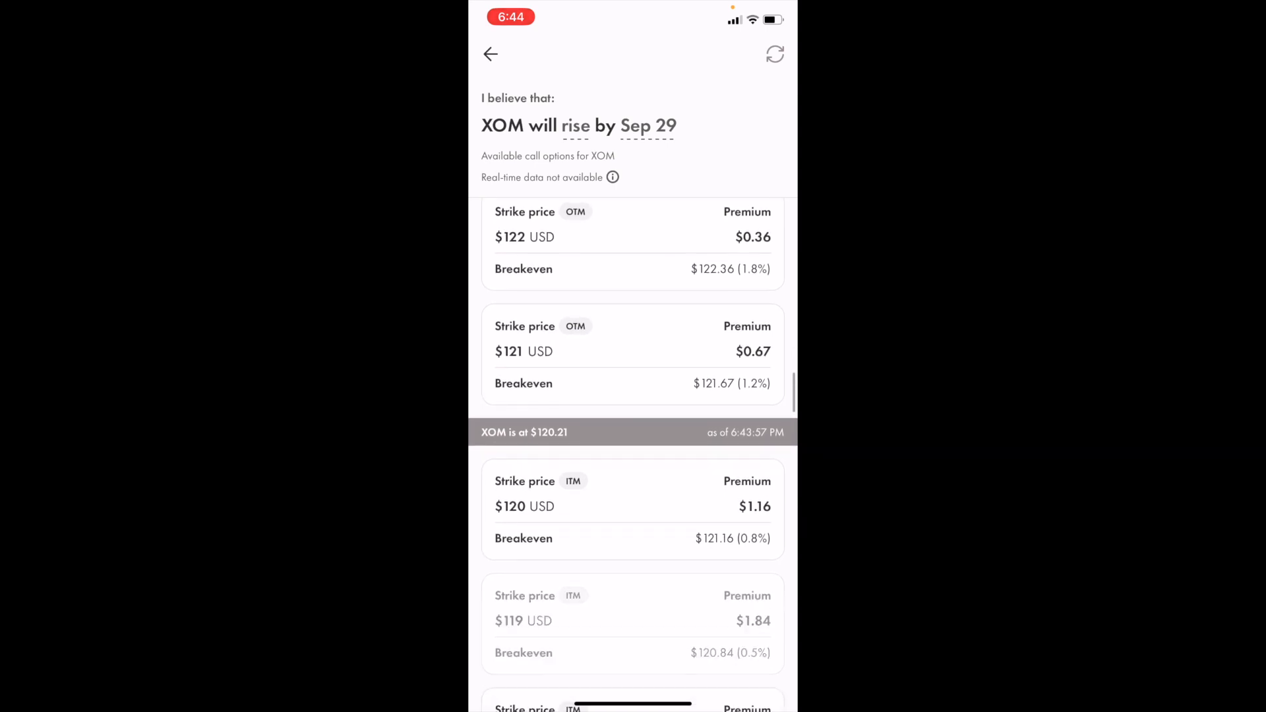
pyautogui.scroll(-3)
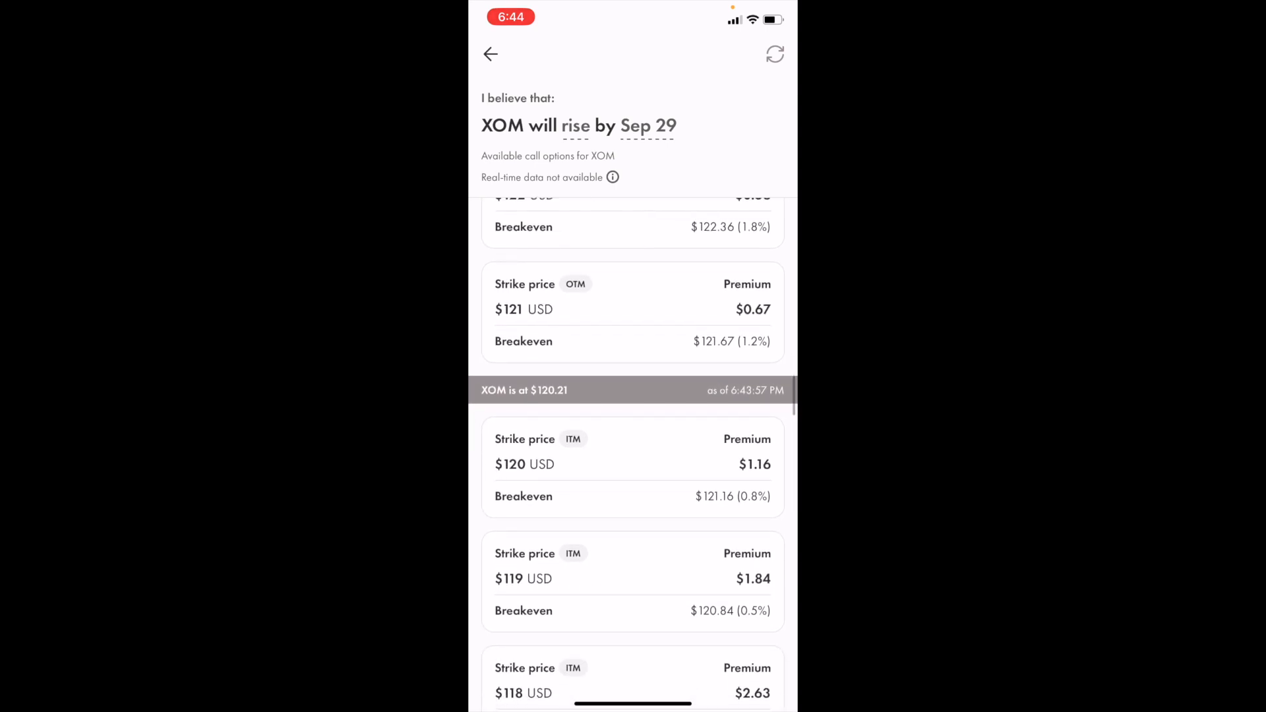
pyautogui.scroll(-3)
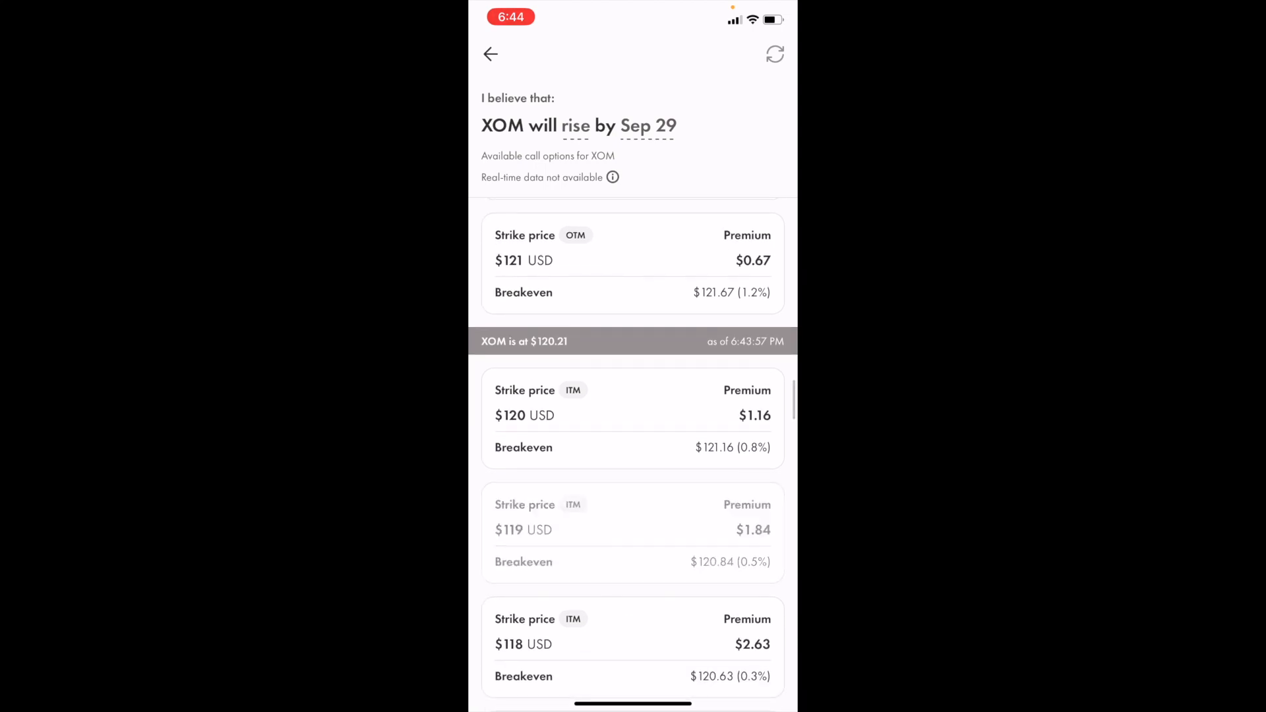
pyautogui.scroll(-3)
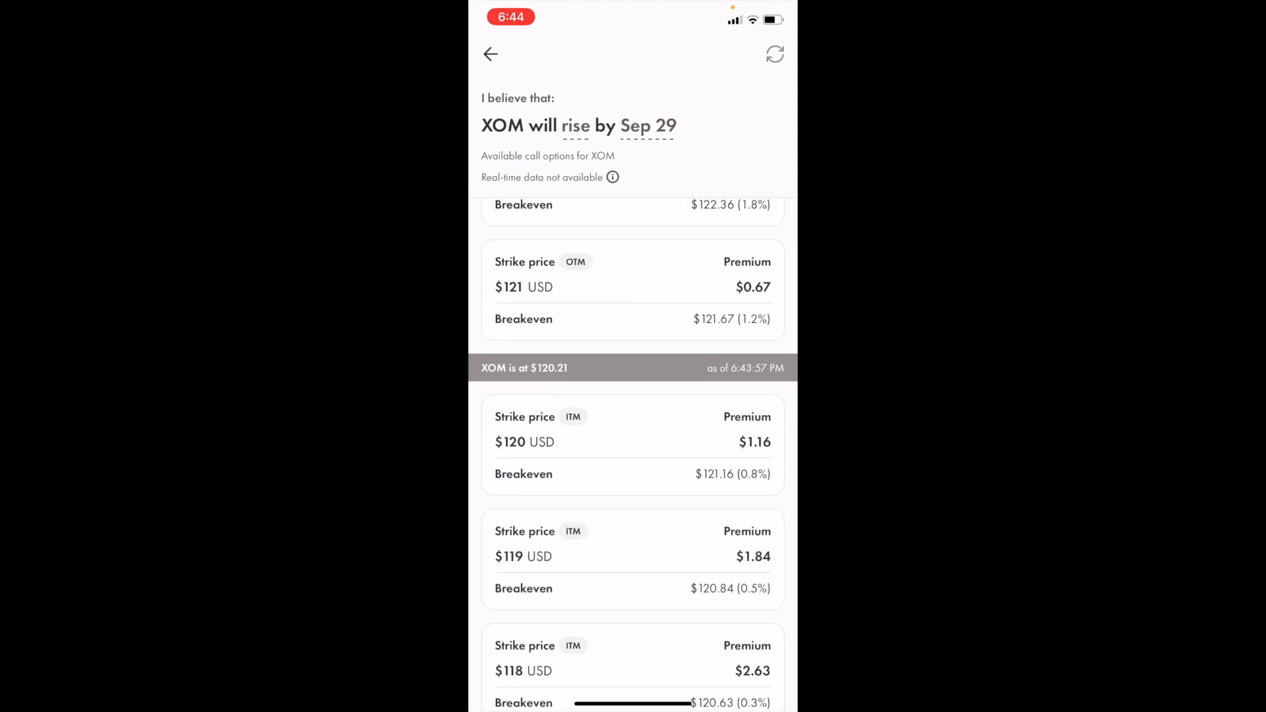